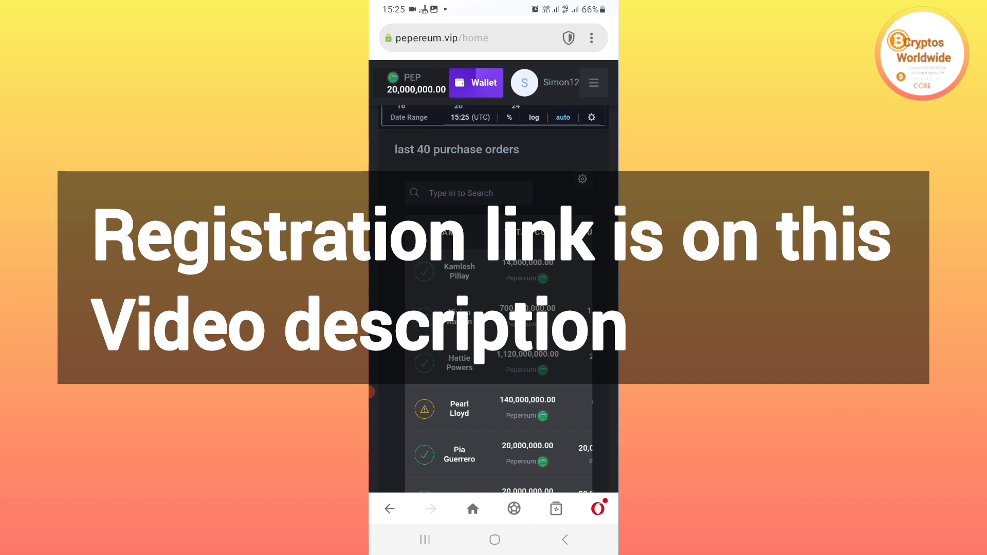
# Withdraw the full 20,000,000 PEP balance from the Wallet to a BEP20 address
pyautogui.scroll(-3)
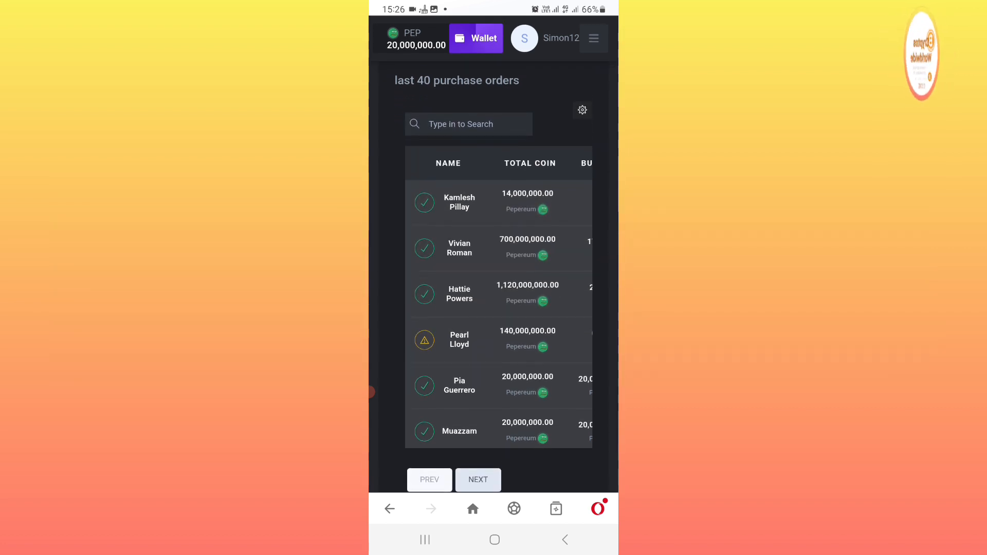
pyautogui.scroll(-3)
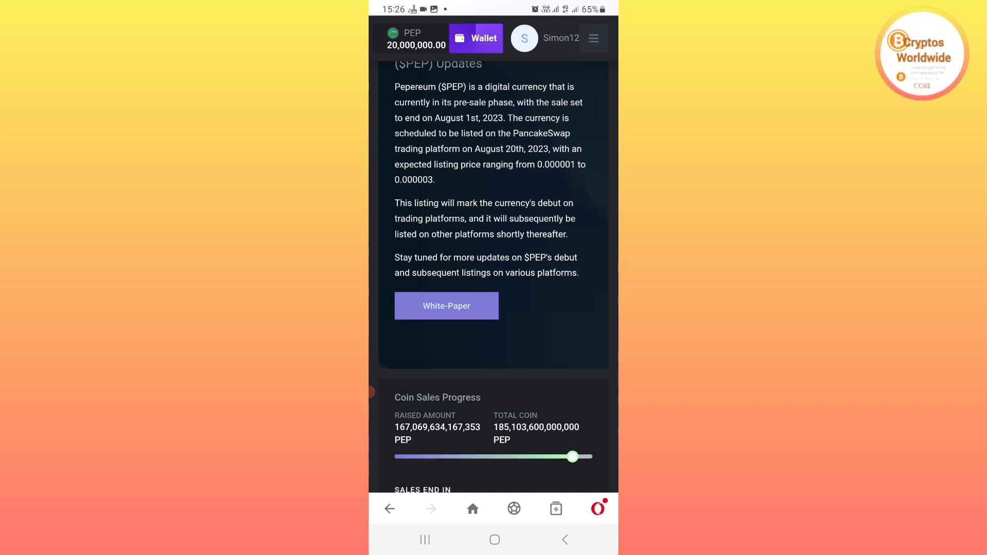
pyautogui.scroll(-3)
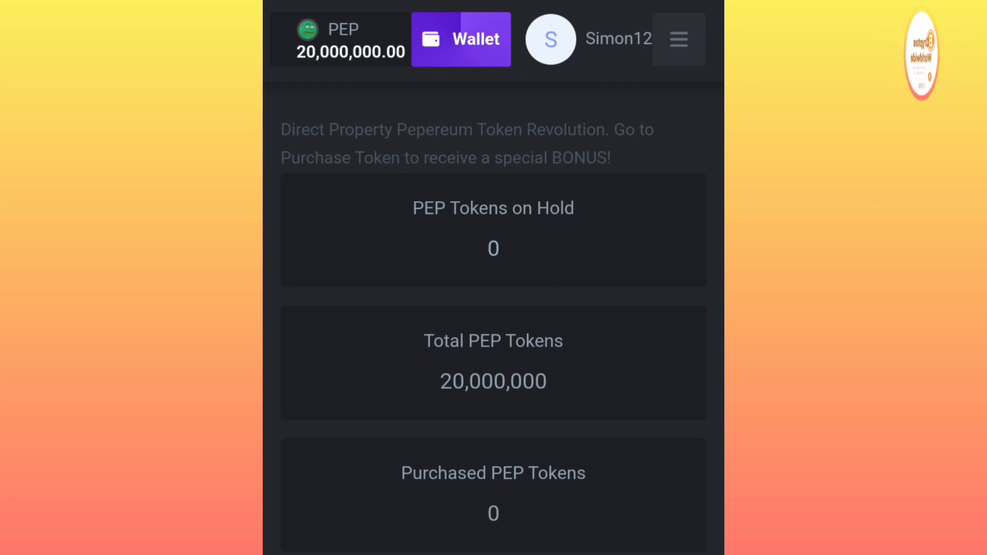
pyautogui.click(460, 39)
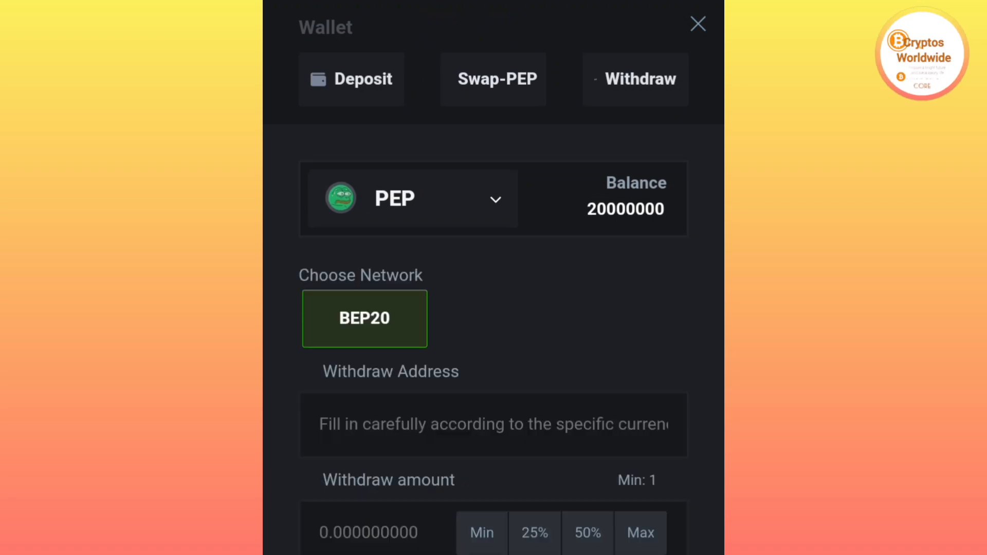
pyautogui.scroll(-3)
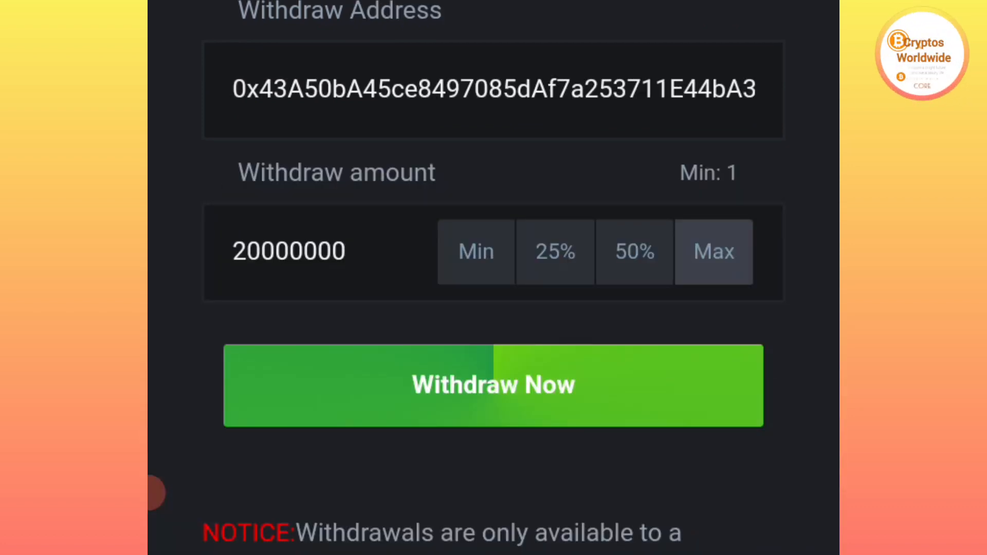
pyautogui.click(493, 385)
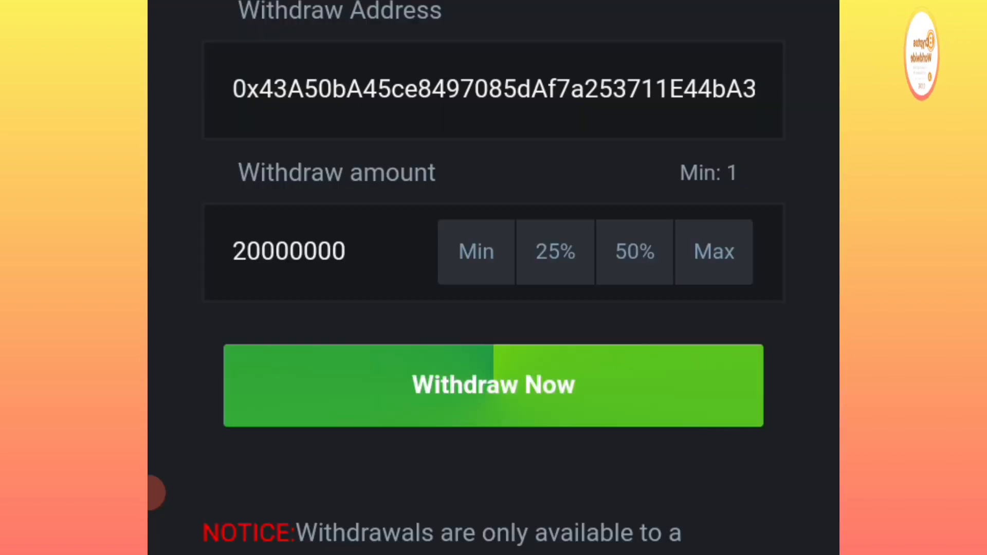
pyautogui.click(493, 385)
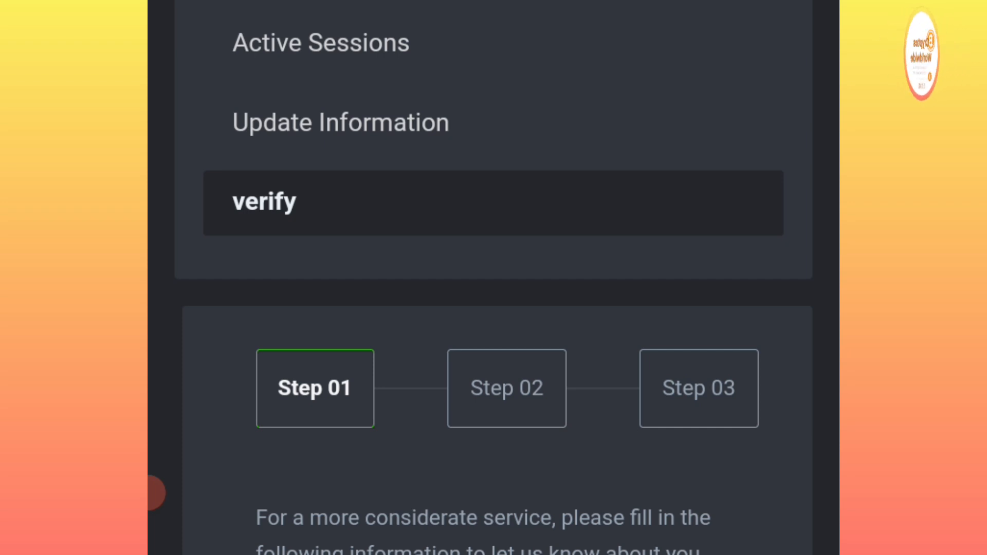
# Scroll through the Step 01 personal and address fields down to the Next button
pyautogui.scroll(-3)
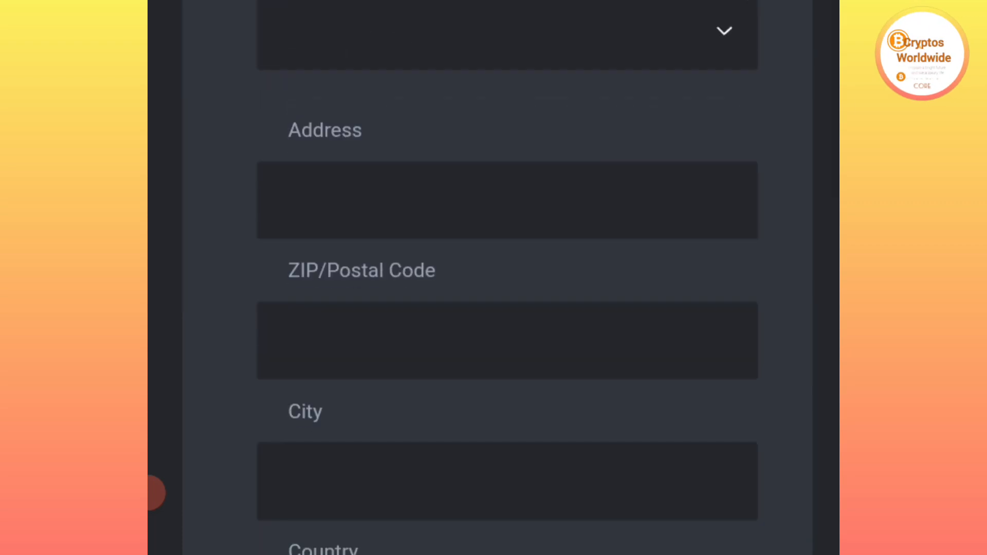
pyautogui.scroll(3)
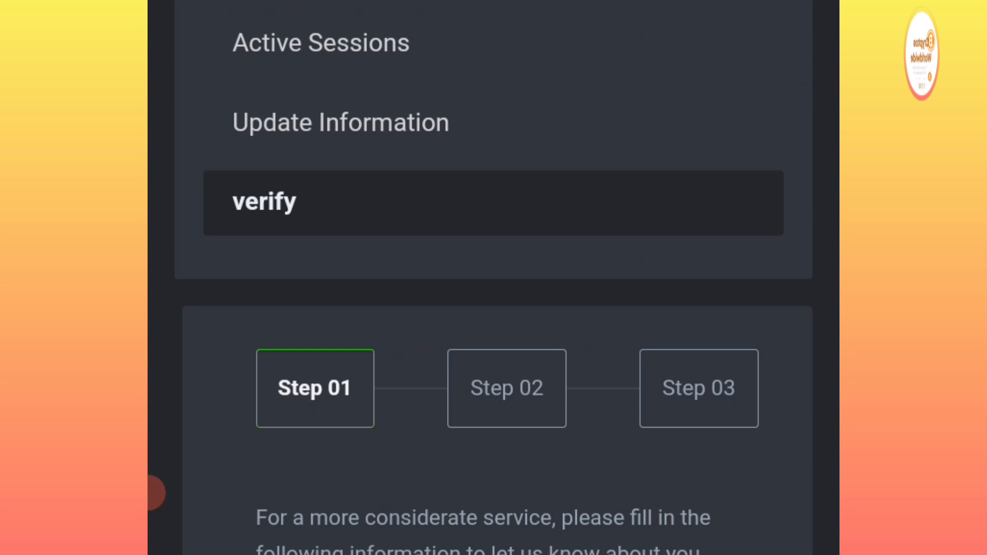
pyautogui.scroll(-3)
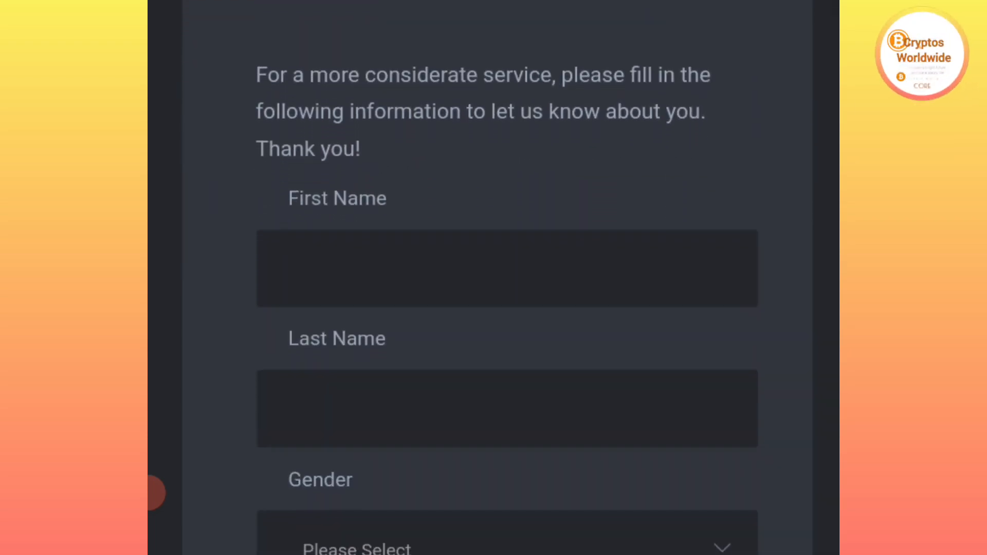
pyautogui.scroll(-3)
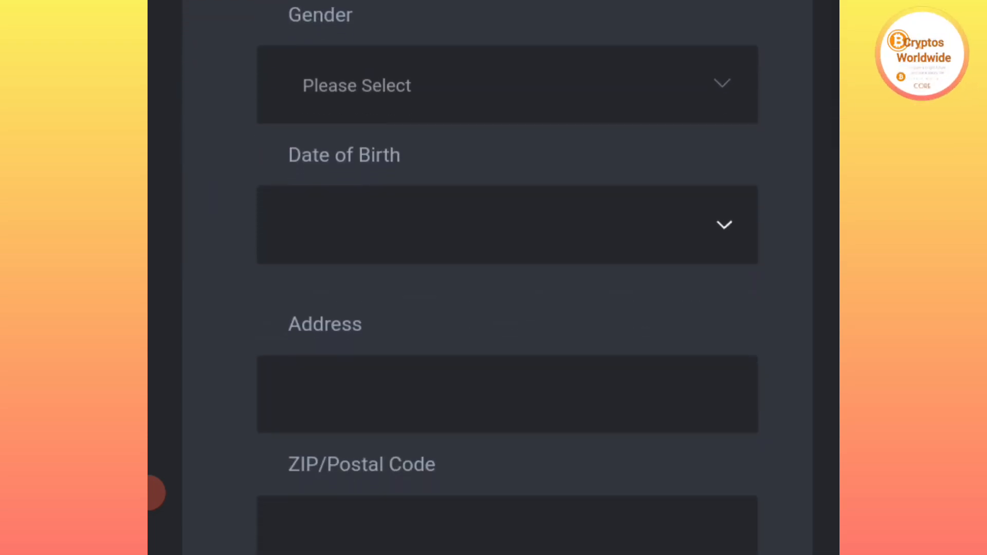
pyautogui.scroll(-3)
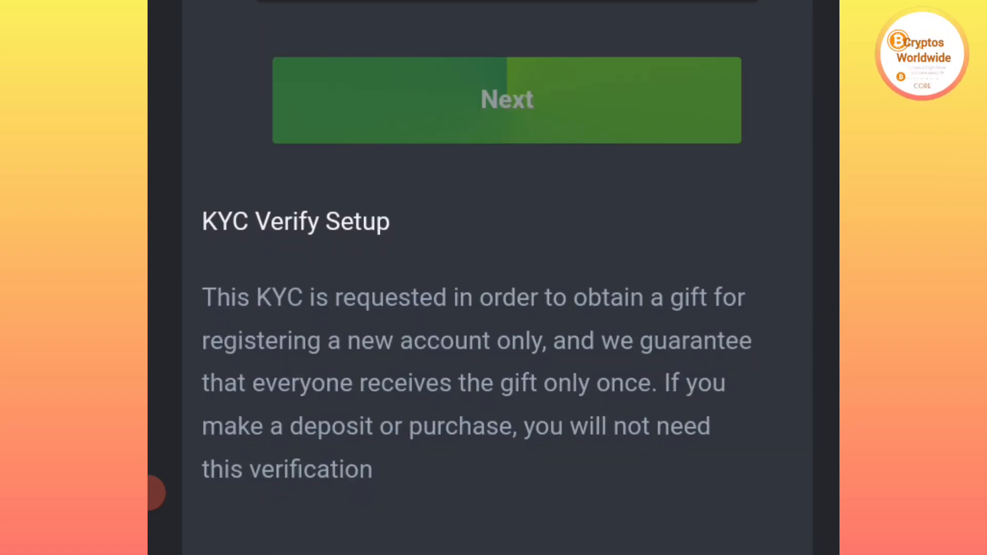
pyautogui.scroll(-3)
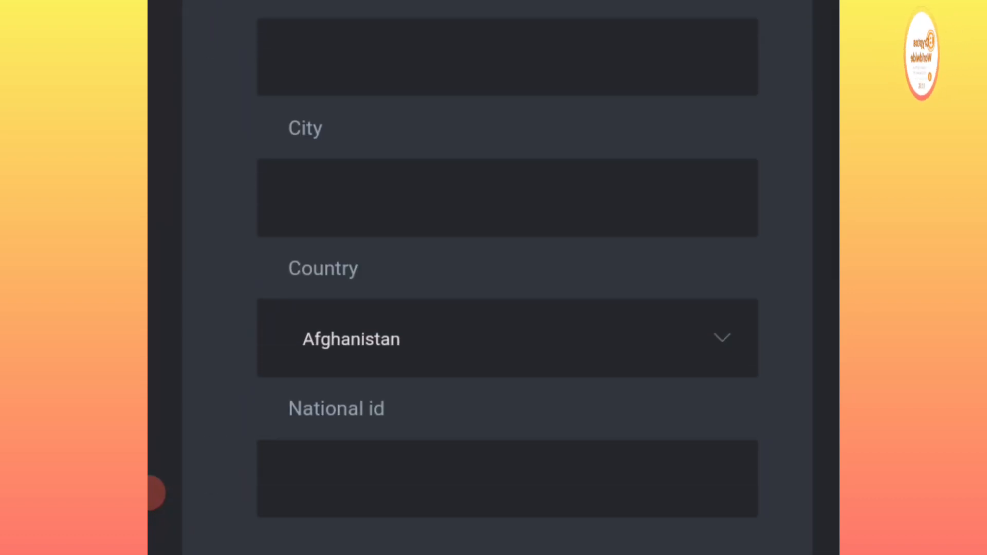
pyautogui.scroll(3)
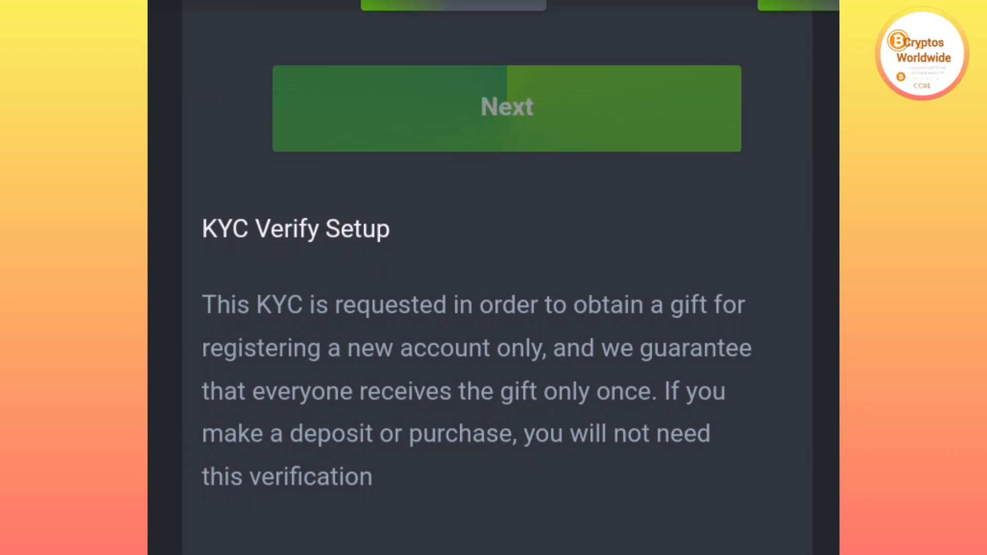
# Complete Step 02 with the ID Card option and front and back images
pyautogui.click(505, 107)
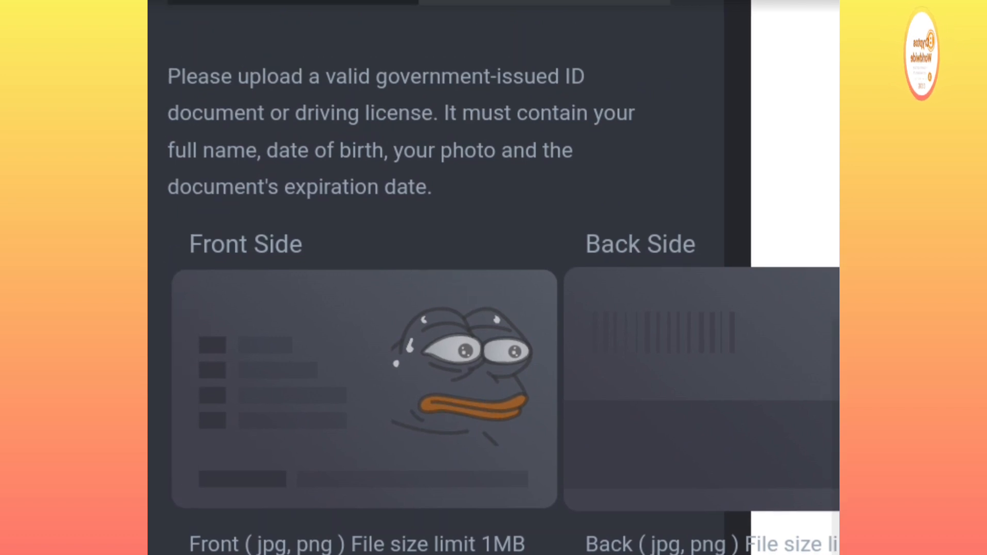
pyautogui.scroll(3)
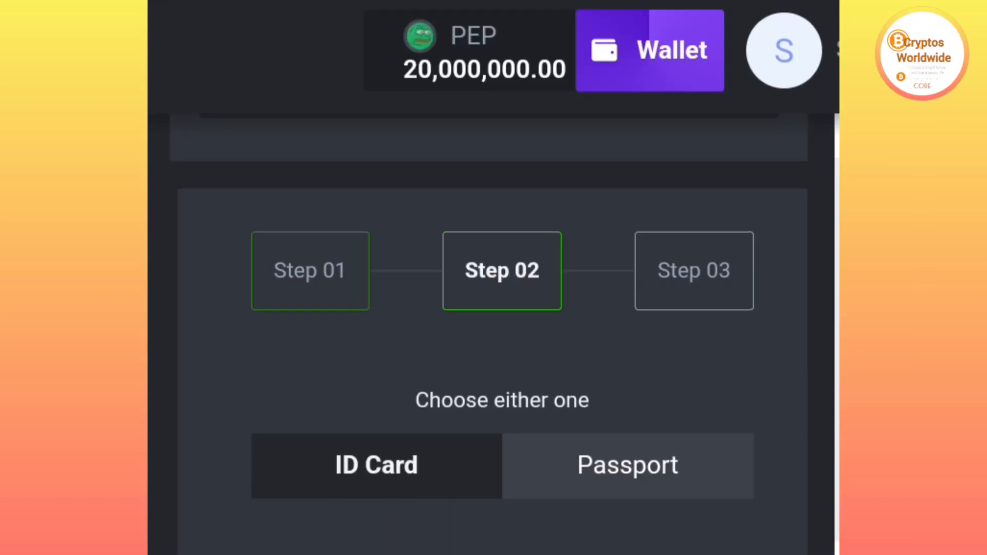
pyautogui.scroll(-3)
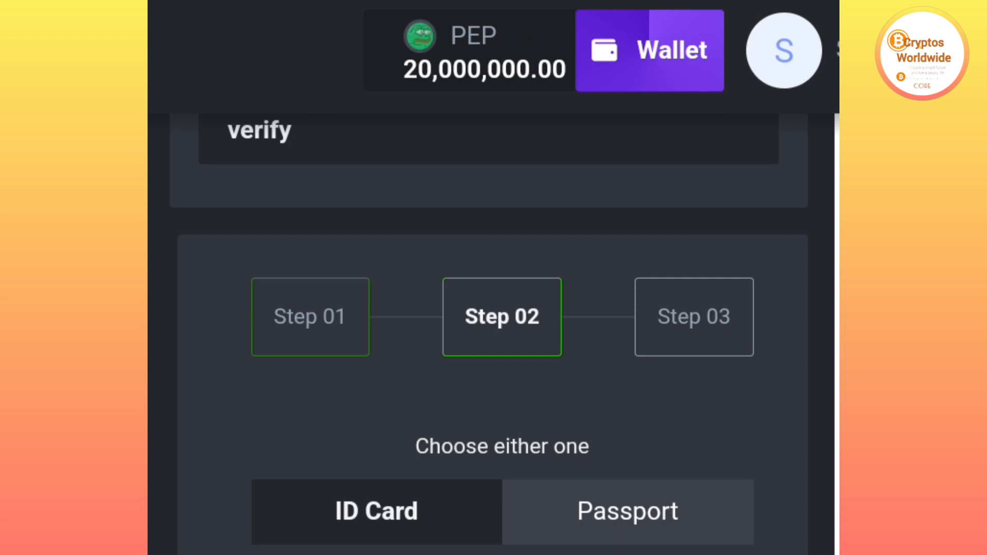
pyautogui.scroll(-3)
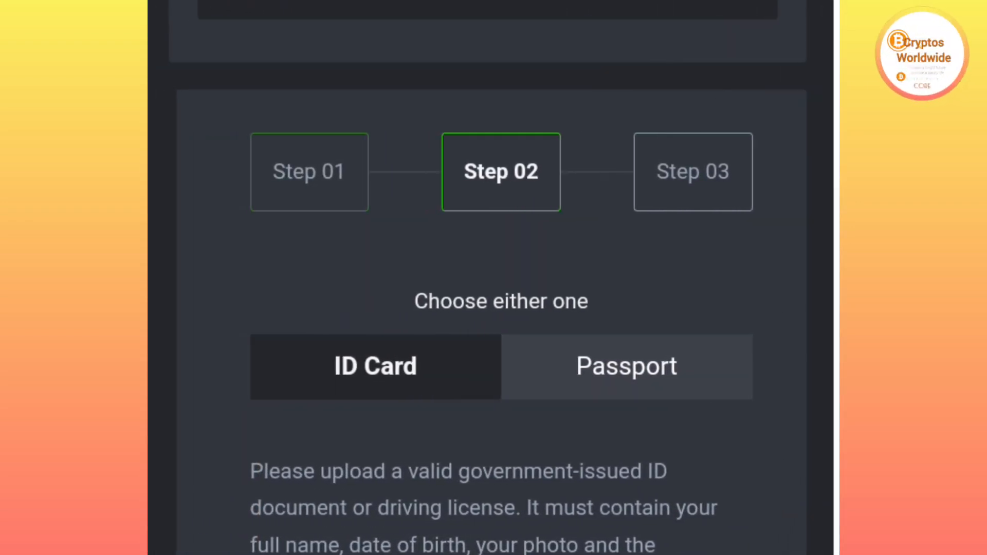
pyautogui.scroll(-3)
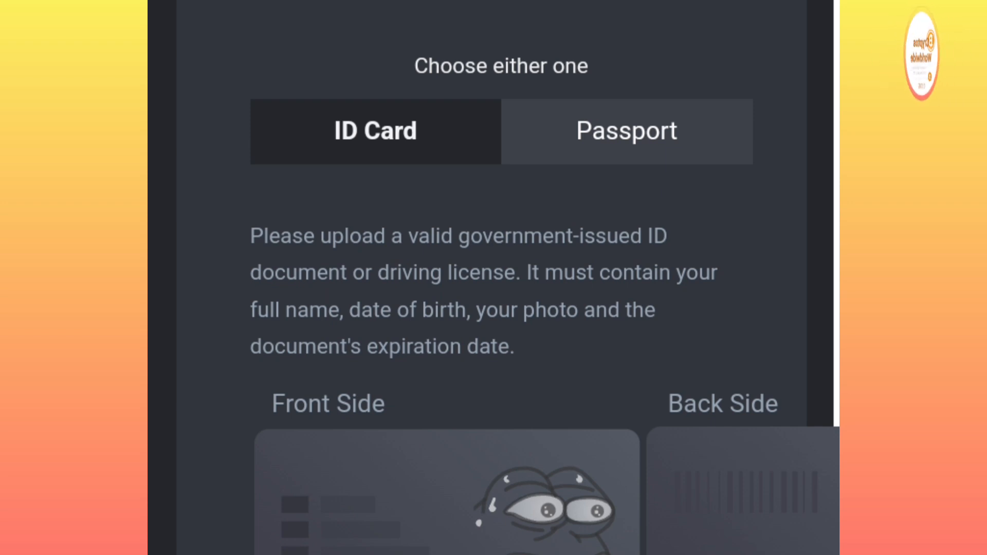
pyautogui.scroll(-3)
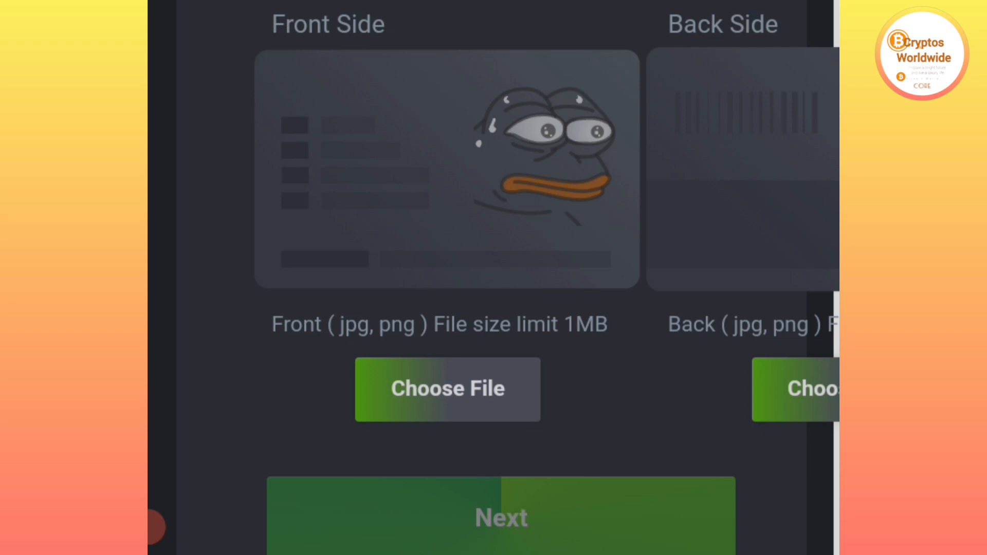
pyautogui.click(447, 388)
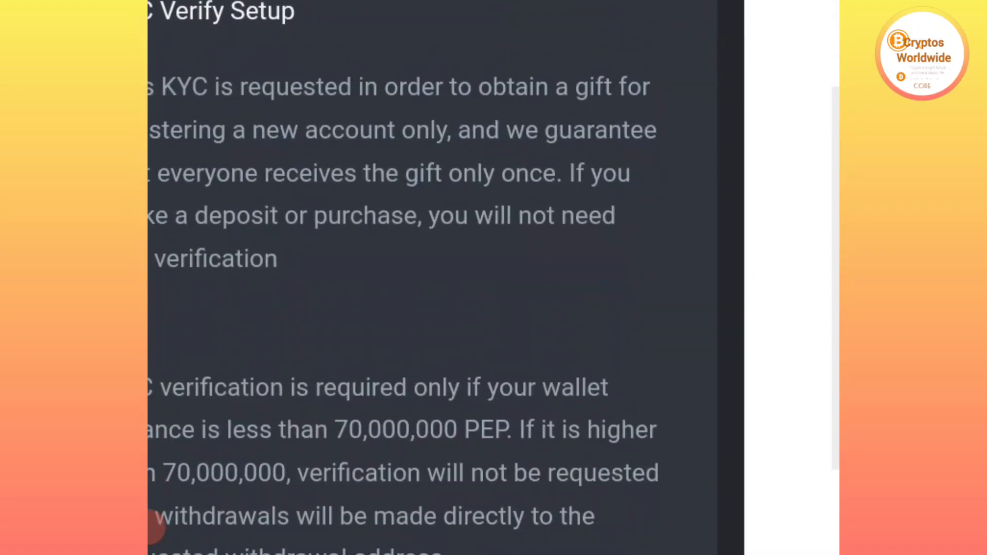
# Attach the selfie under Your Photo and submit the KYC request
pyautogui.scroll(3)
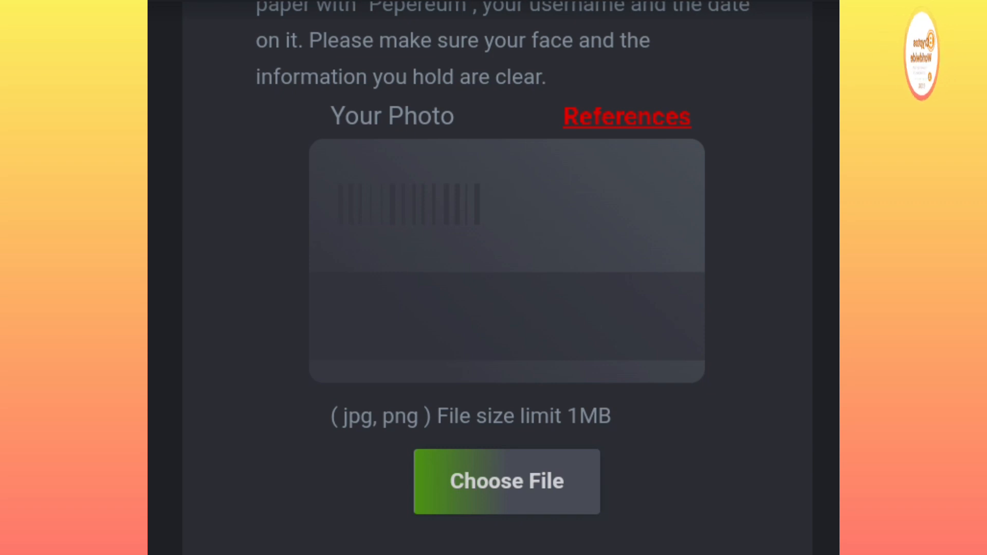
pyautogui.click(505, 481)
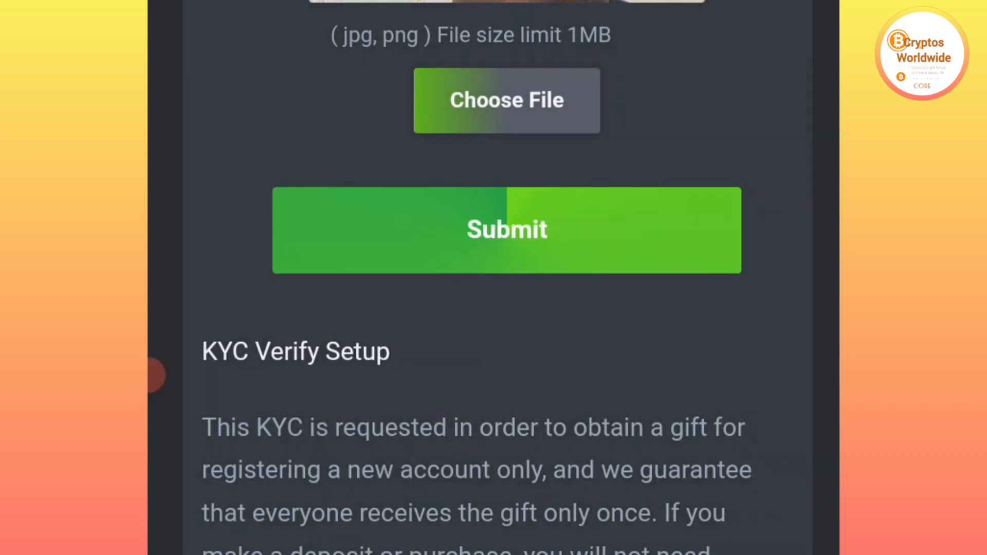
pyautogui.click(506, 230)
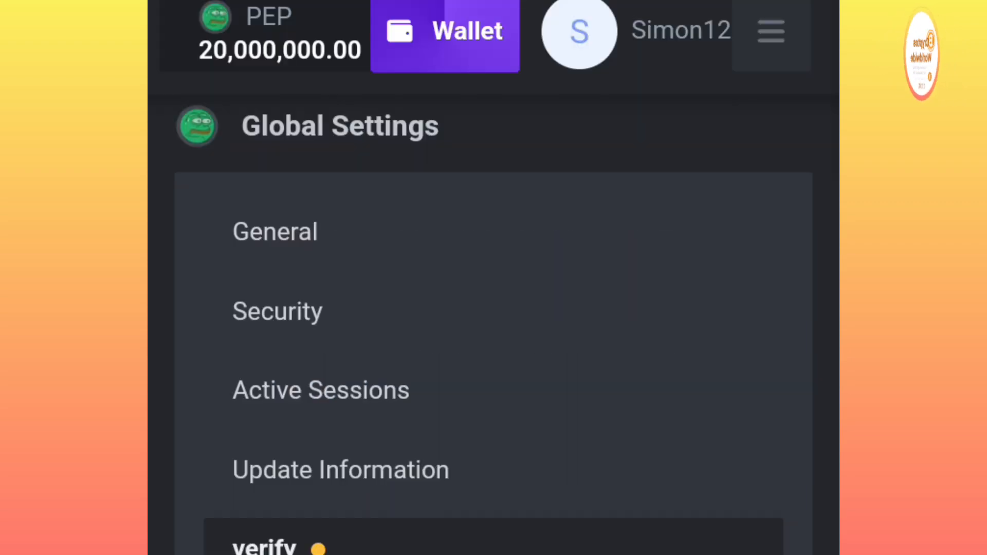
pyautogui.scroll(-3)
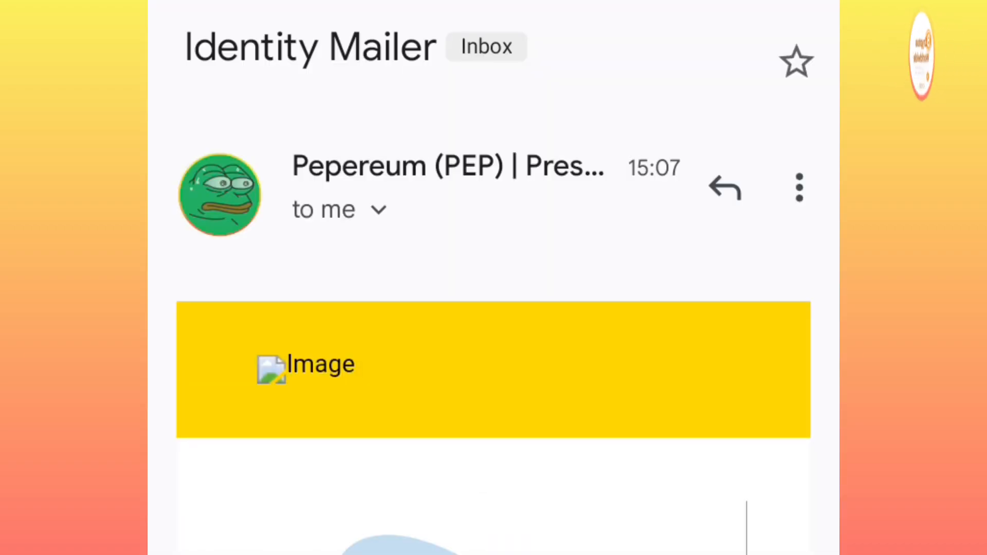
# Read the Identity Mailer email saying the team will examine the documents
pyautogui.scroll(-3)
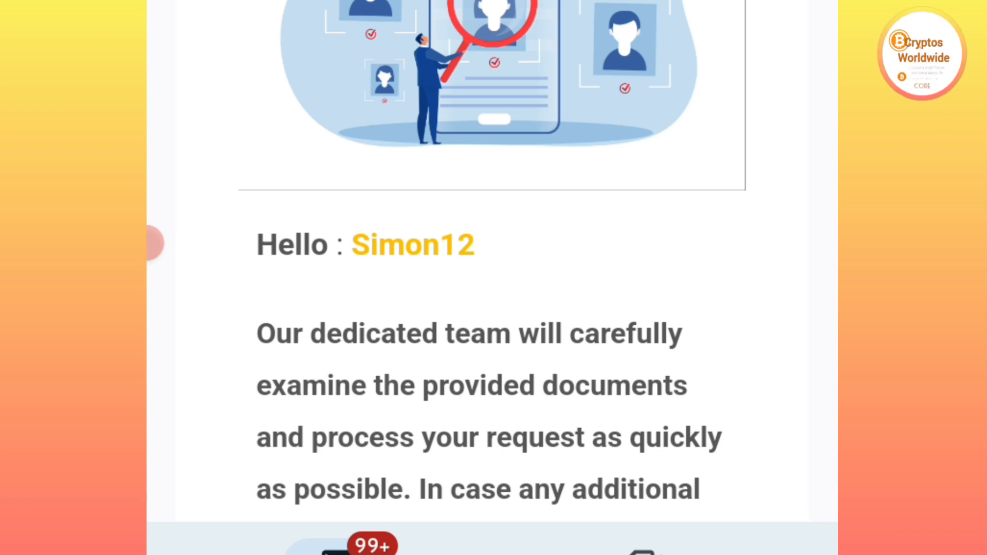
pyautogui.scroll(-3)
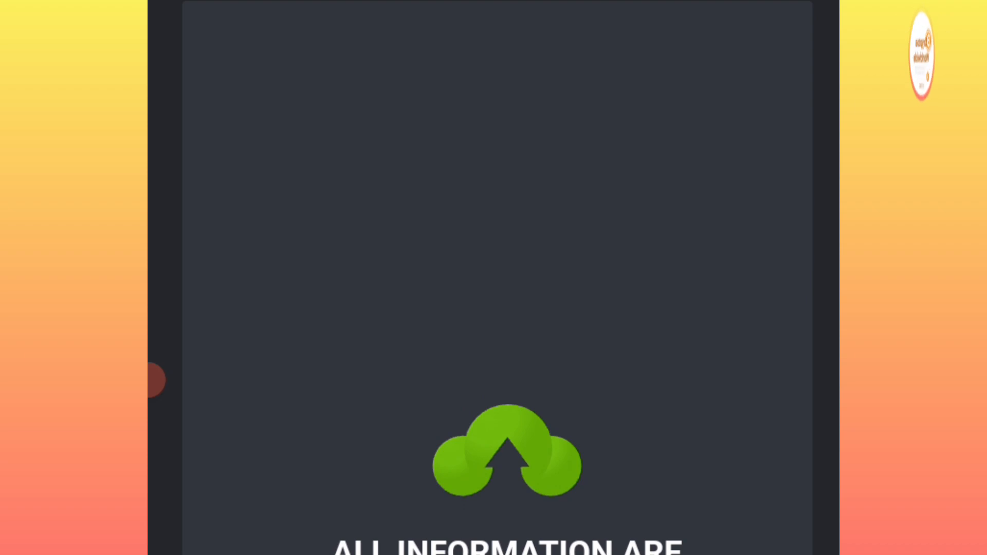
# Return to the pepereum.vip verify page showing the 20,000,000.00 PEP balance
pyautogui.scroll(-3)
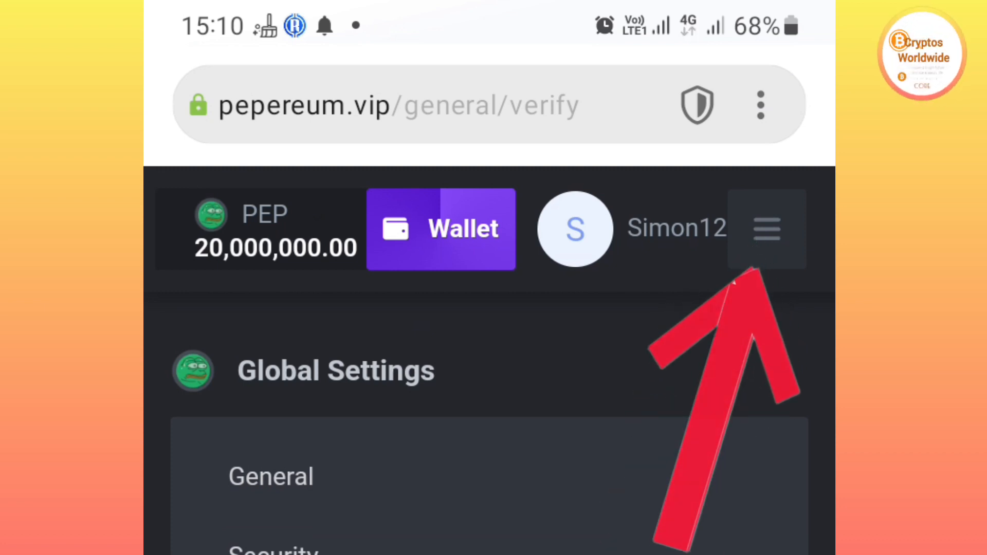
# Go to Refer a friend and view referral code 45647 and its link
pyautogui.click(766, 228)
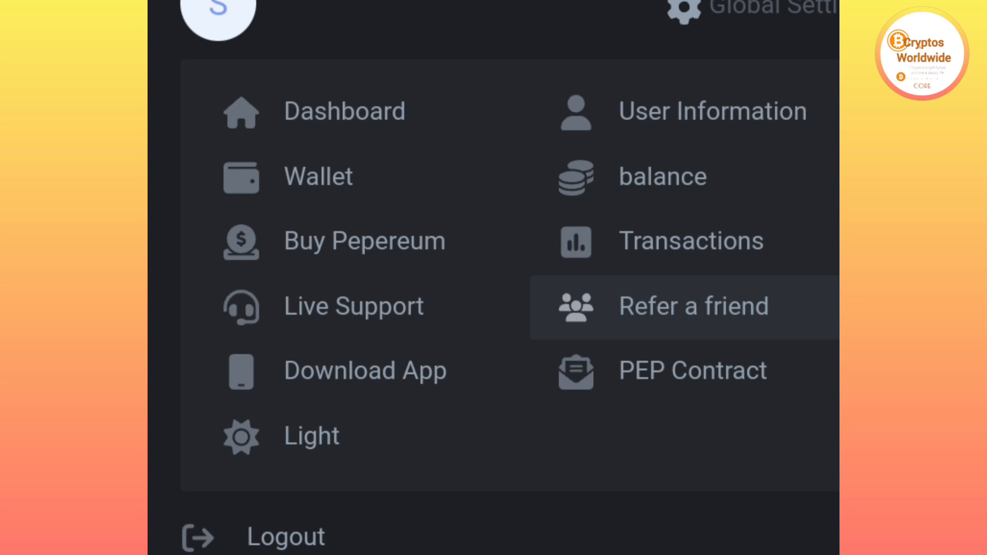
pyautogui.click(684, 306)
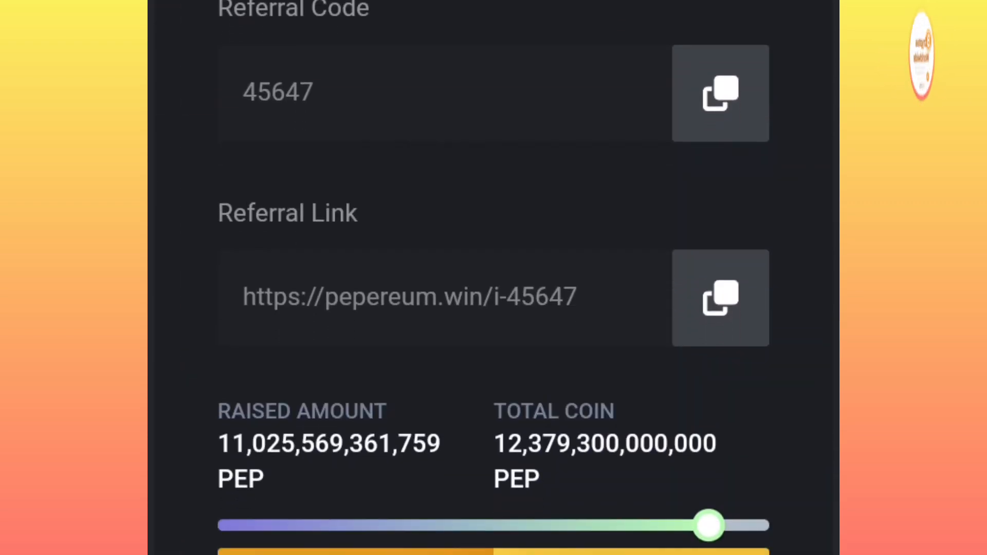
pyautogui.scroll(-3)
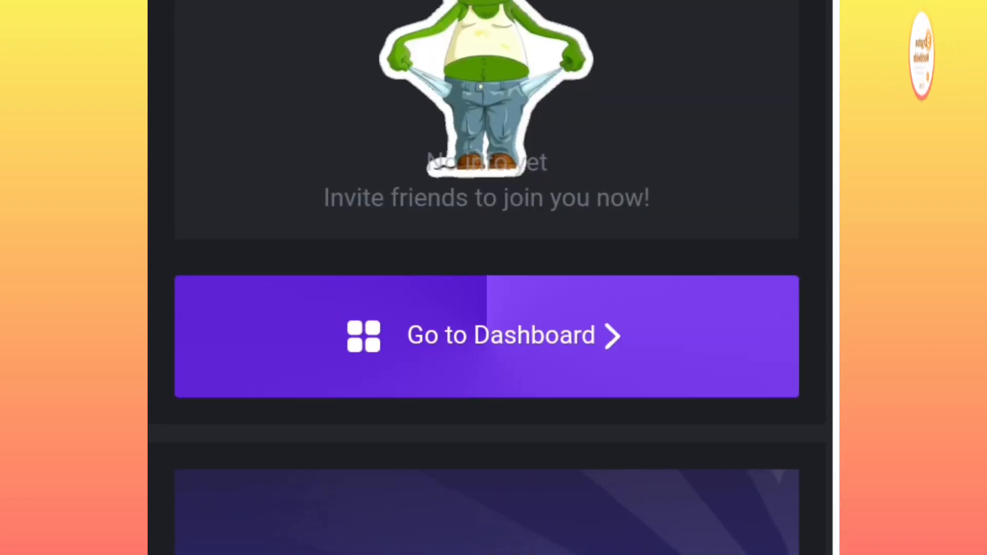
pyautogui.scroll(-3)
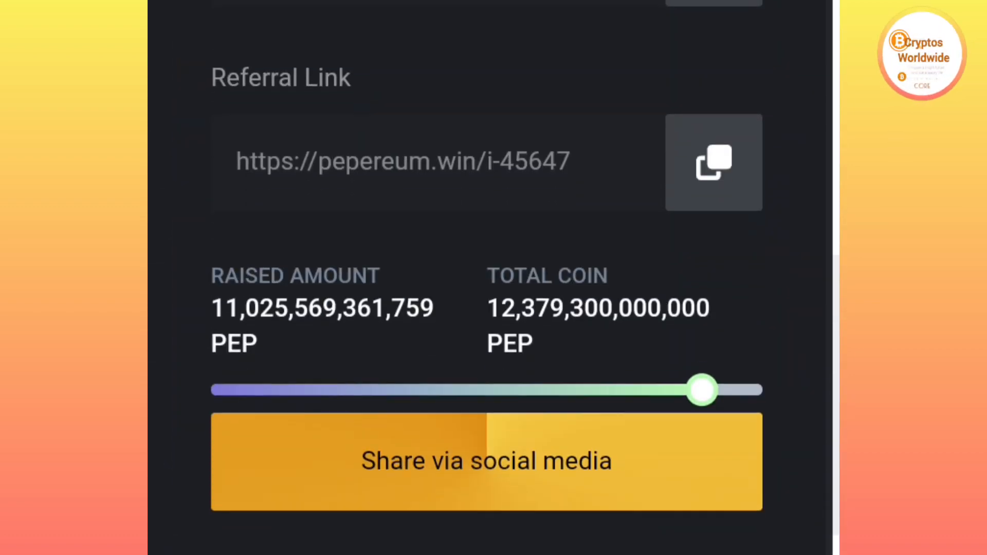
pyautogui.scroll(-3)
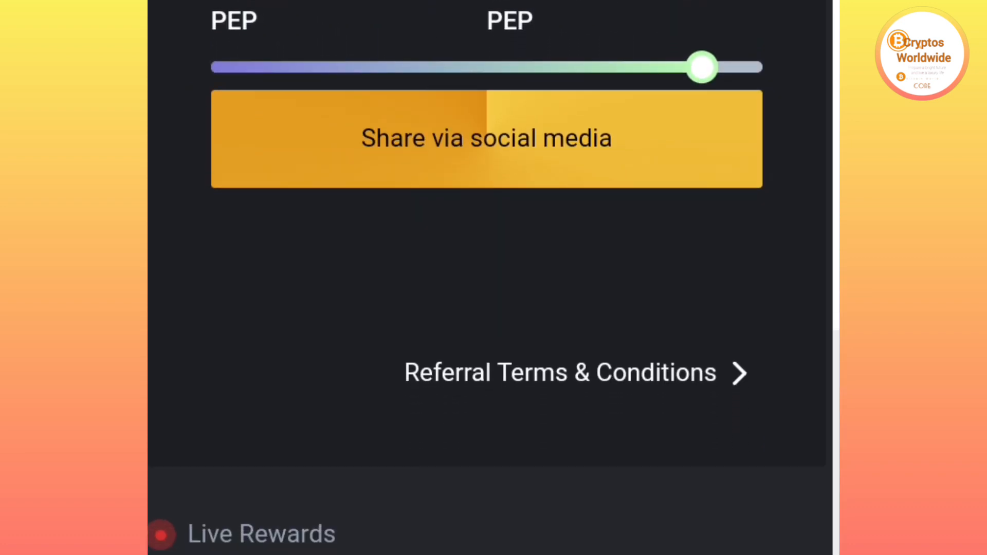
pyautogui.scroll(-3)
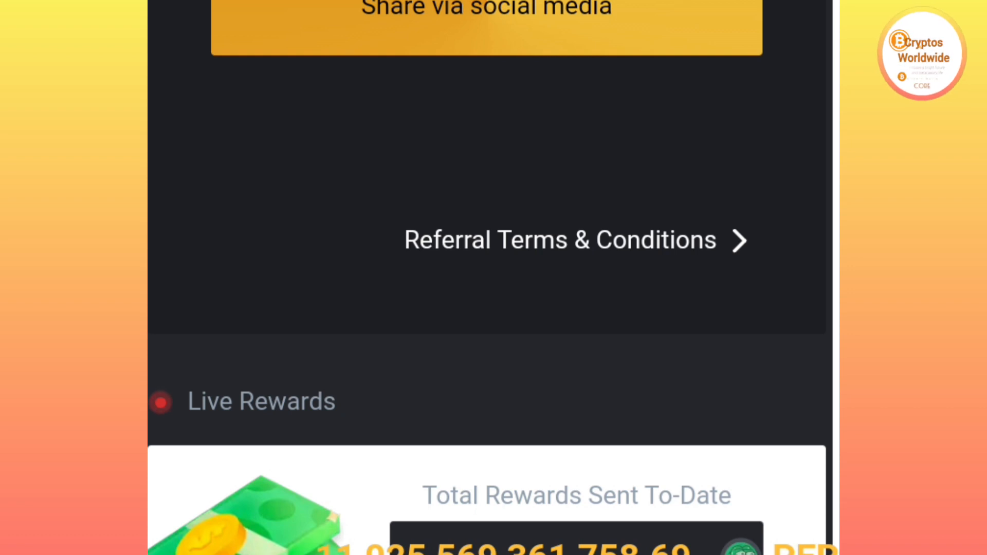
pyautogui.scroll(3)
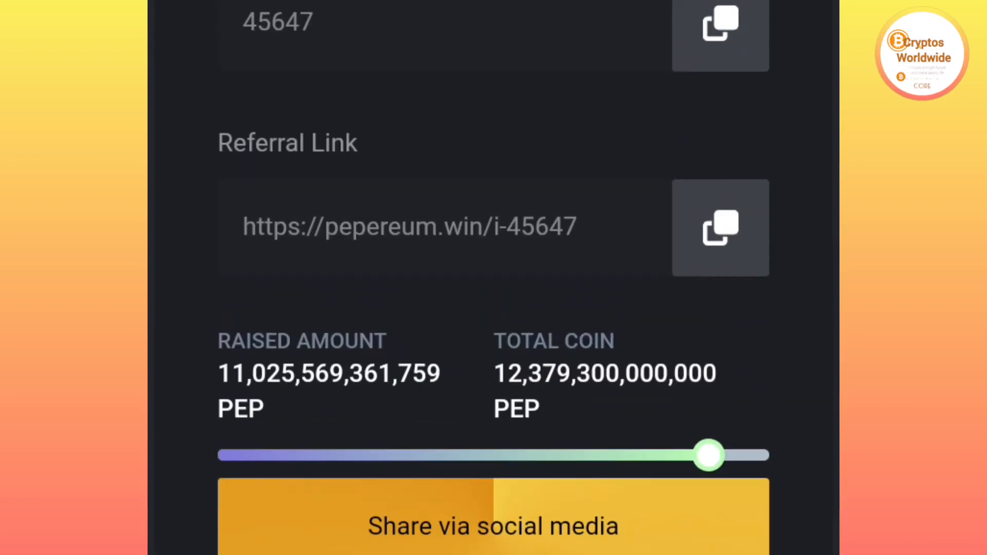